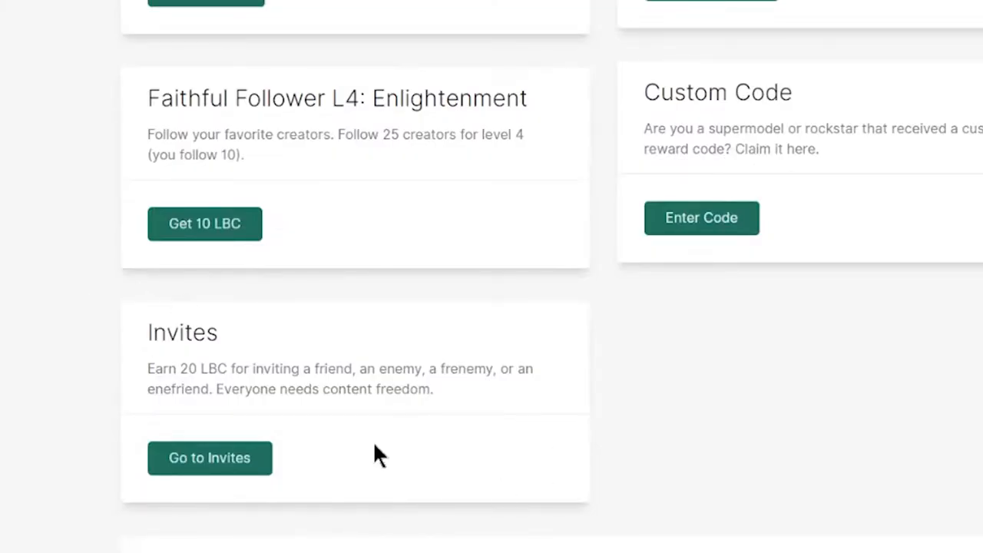
mouse_move(232, 384)
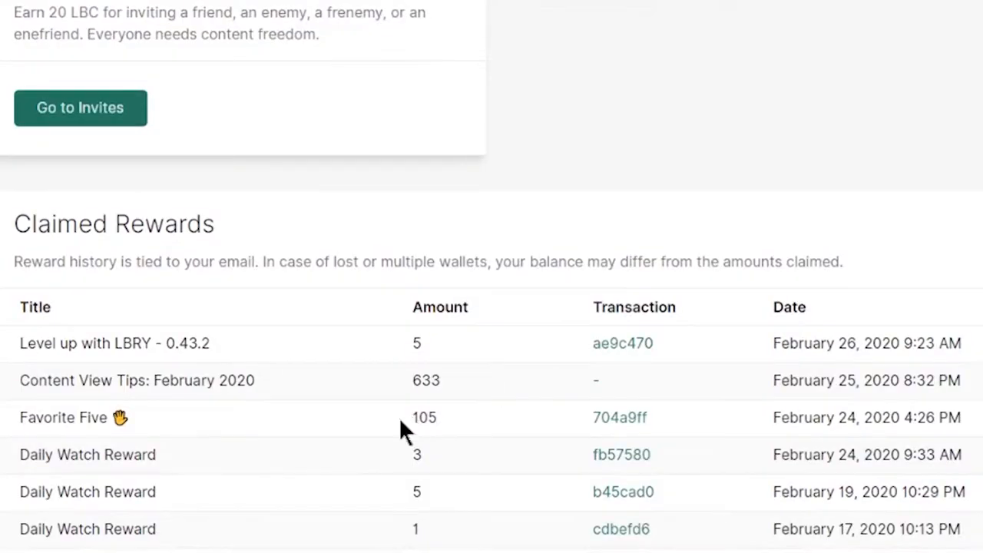
Bring the Claimed Rewards table into view below the reward cards.
double_click(424, 417)
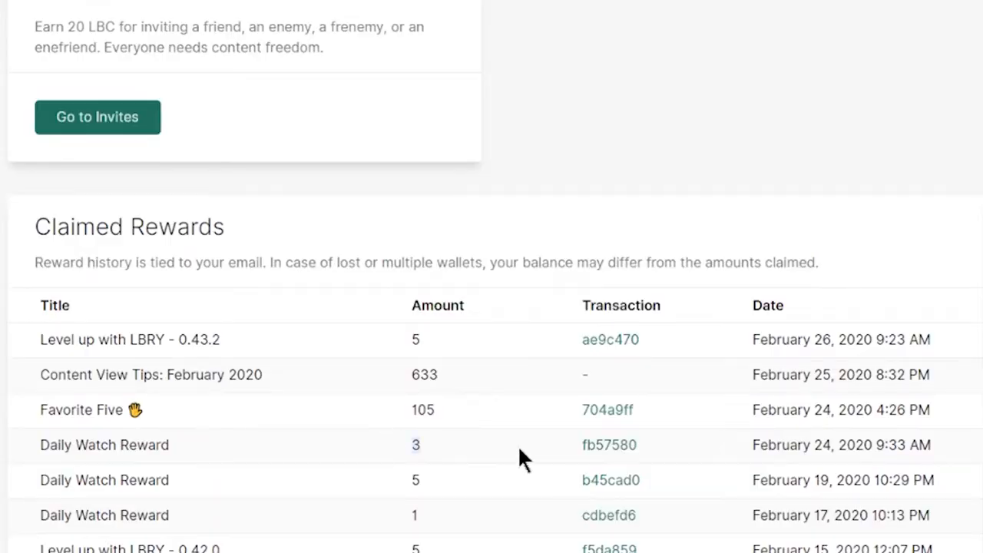
mouse_move(425, 469)
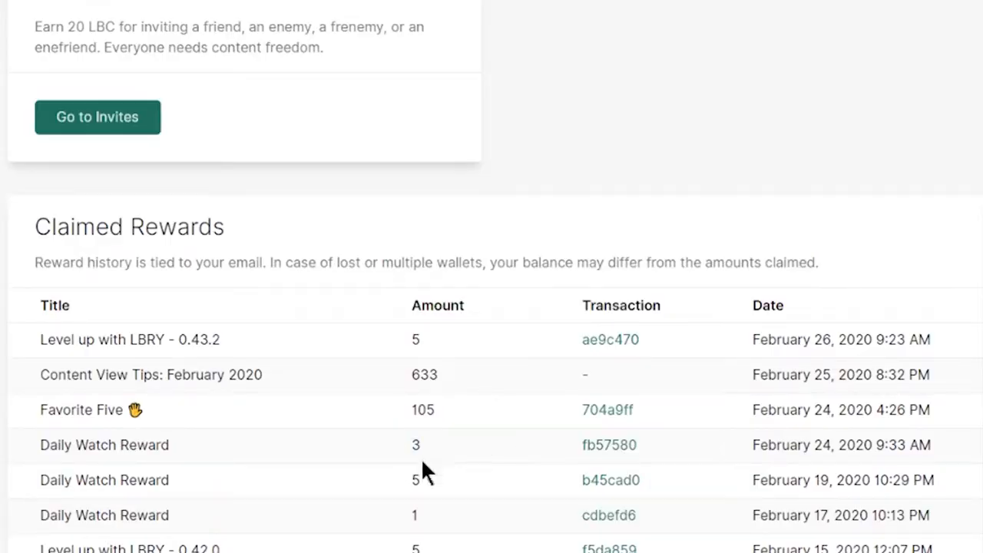
mouse_move(435, 456)
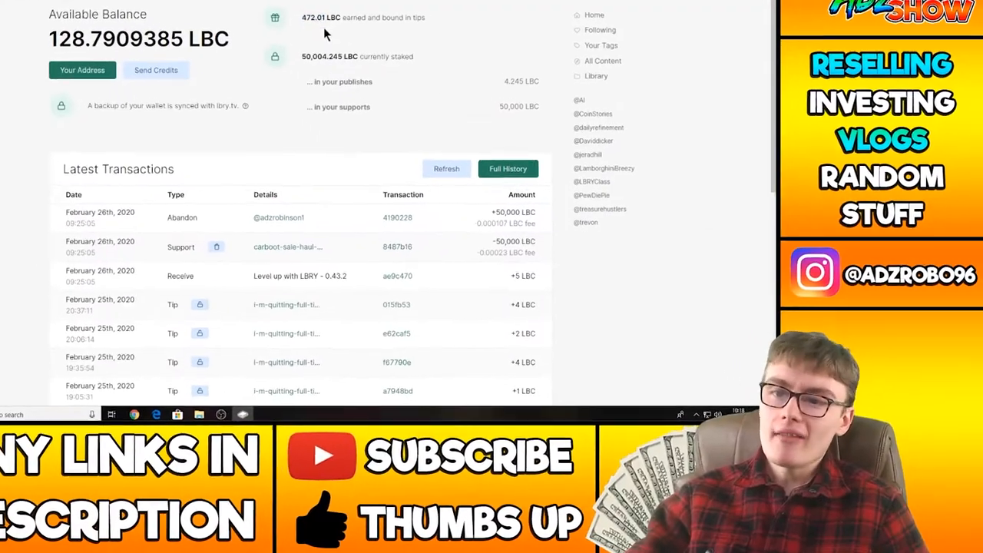
Scroll the Wallet page to show the 128.7909385 LBC balance, 472.01 LBC tips and latest transactions.
scroll(down, 3)
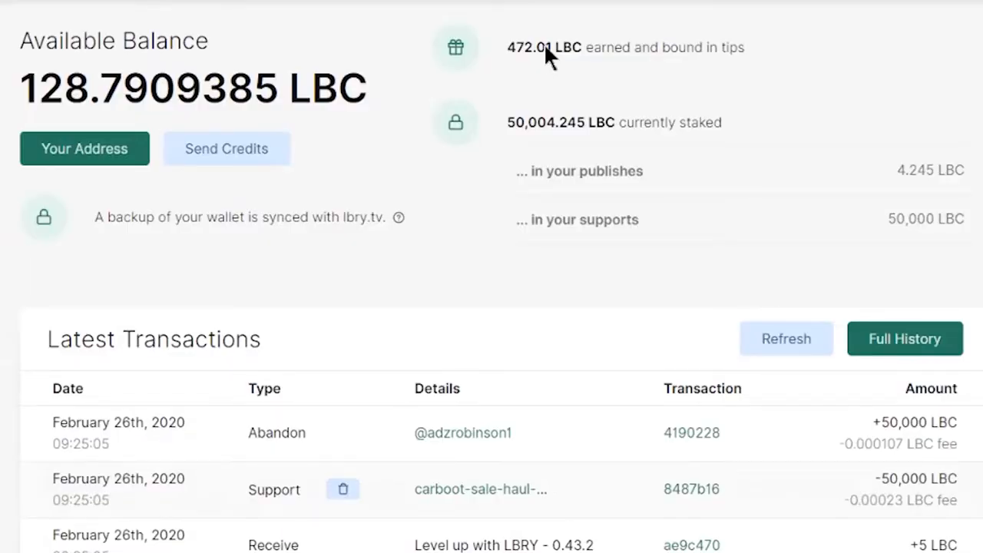
mouse_move(25, 101)
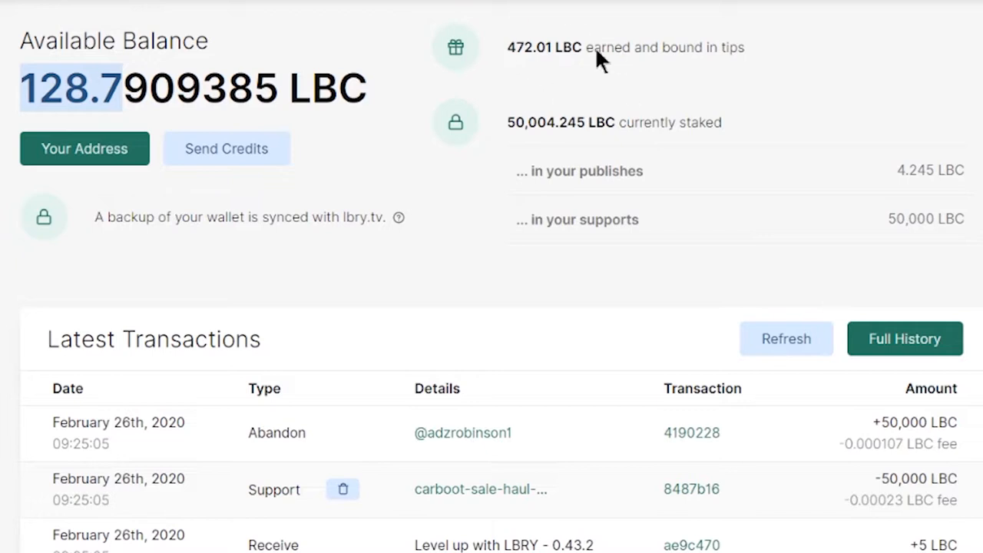
mouse_move(556, 70)
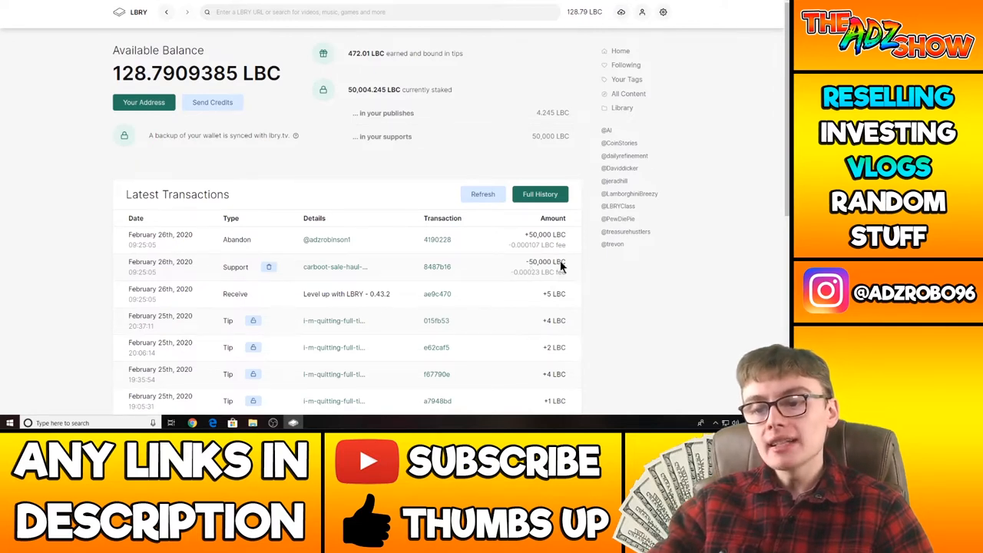
mouse_move(547, 265)
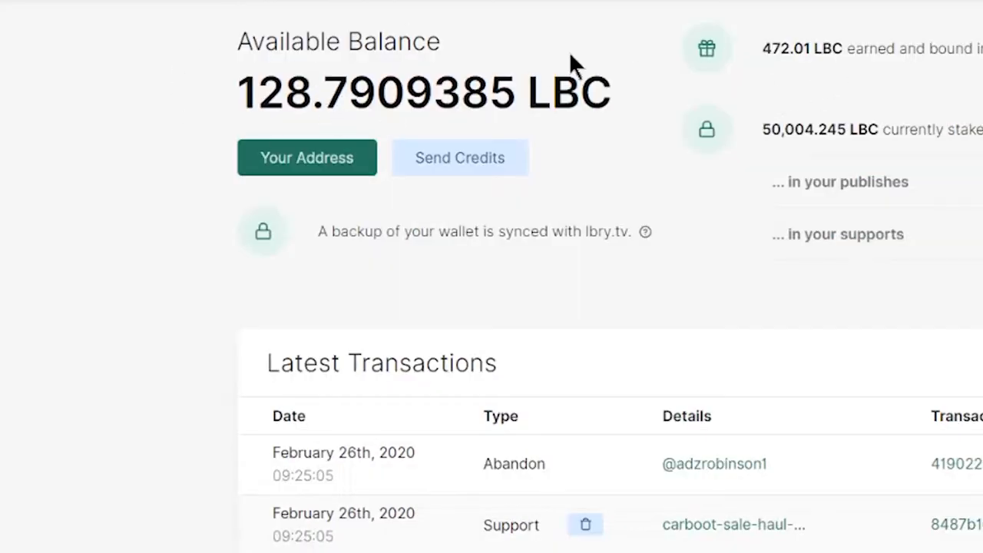
mouse_move(261, 92)
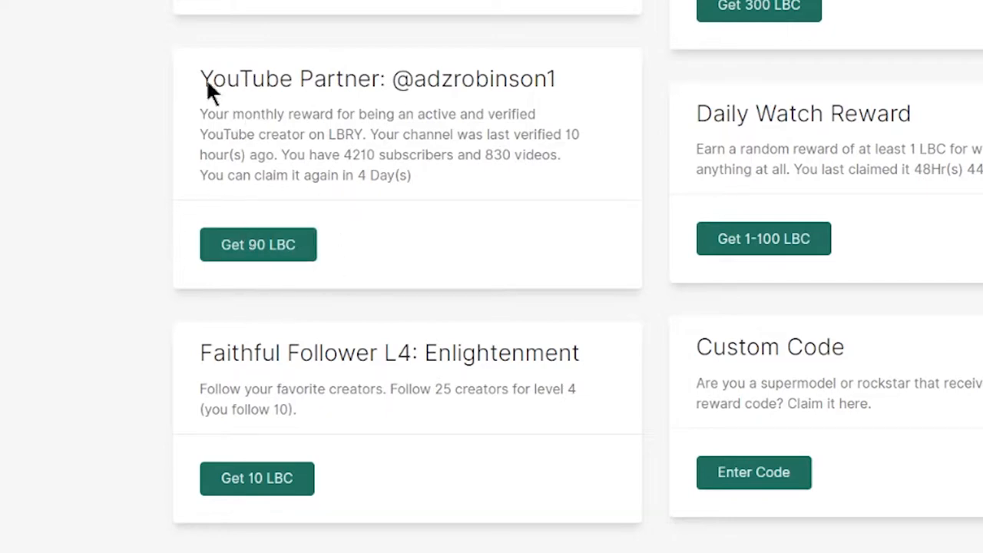
mouse_move(383, 108)
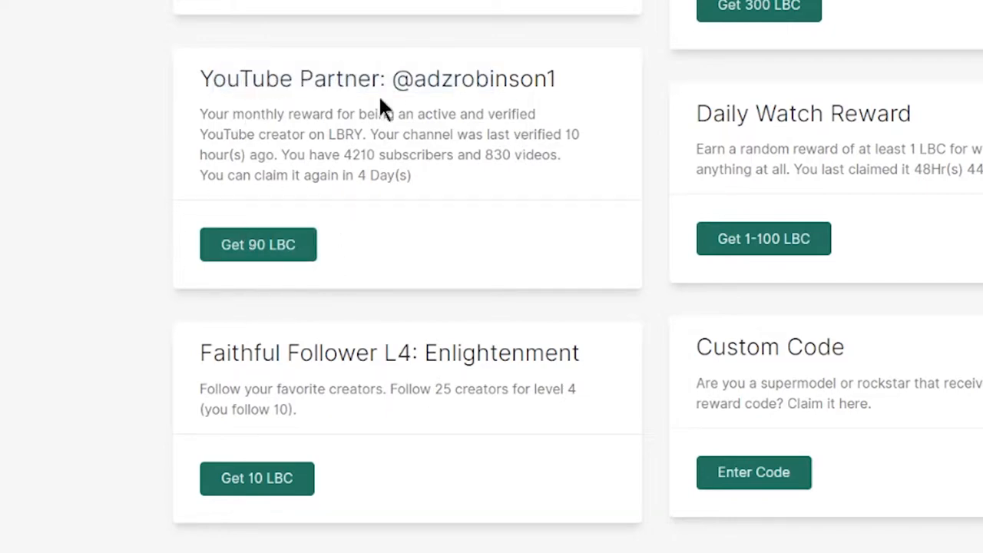
mouse_move(345, 199)
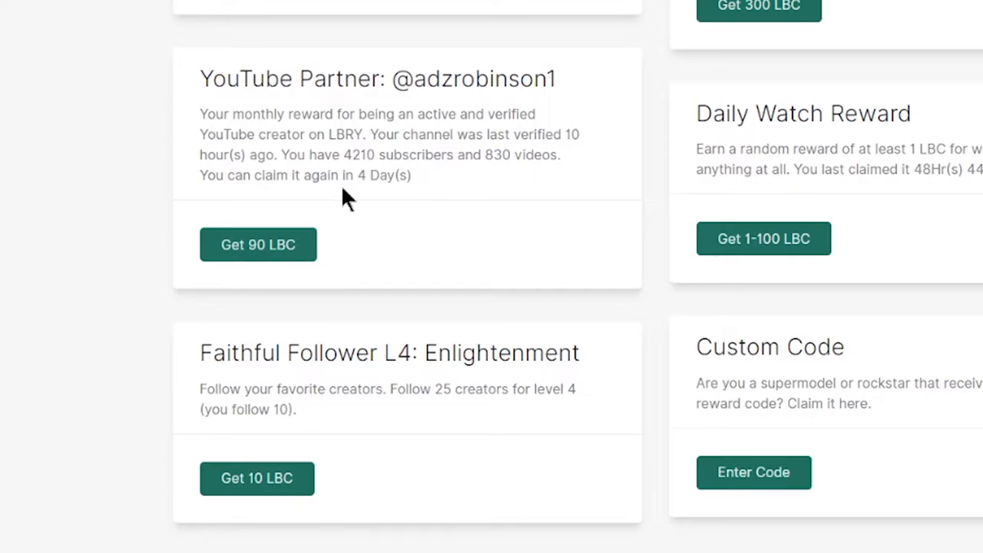